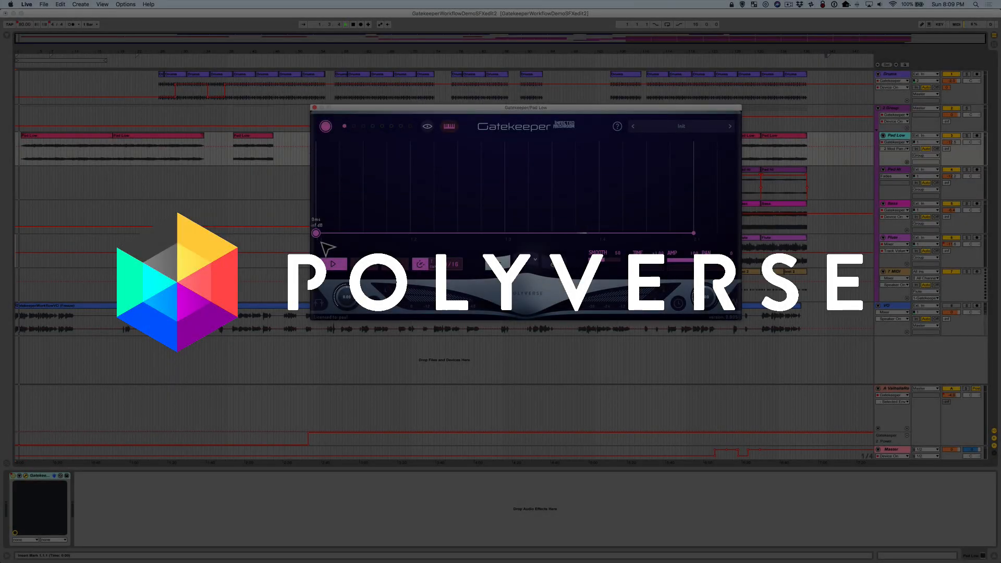
Draw four square pulses with decaying tails in the Pad Low Gatekeeper envelope
{"action": "left_click", "coordinate": [534, 263]}
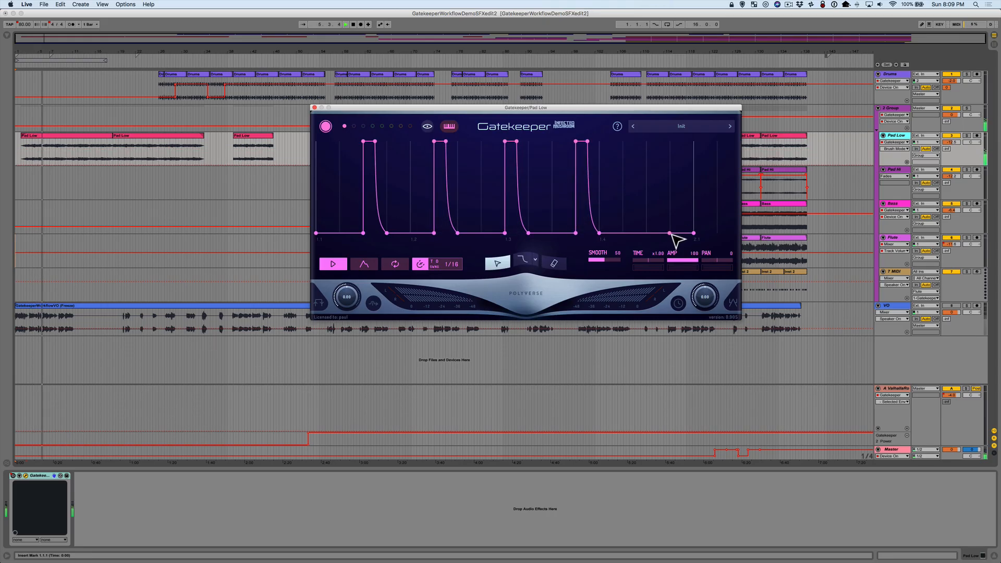
Shape the last beat into a full-volume ramp, a dip, and a peak with a bent falling line
{"action": "left_click_drag", "start_coordinate": [669, 233], "coordinate": [669, 140]}
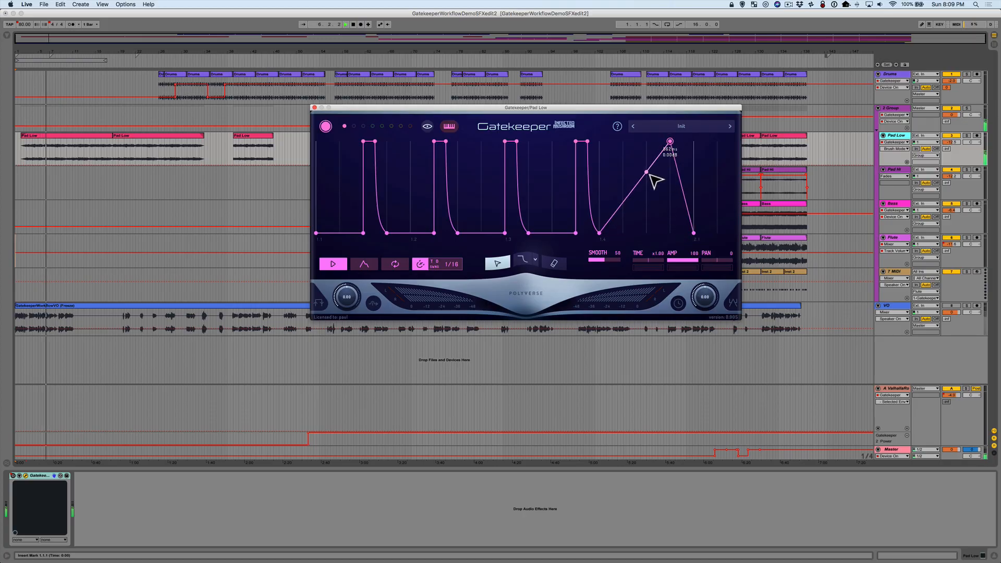
{"action": "left_click_drag", "start_coordinate": [669, 140], "coordinate": [670, 231]}
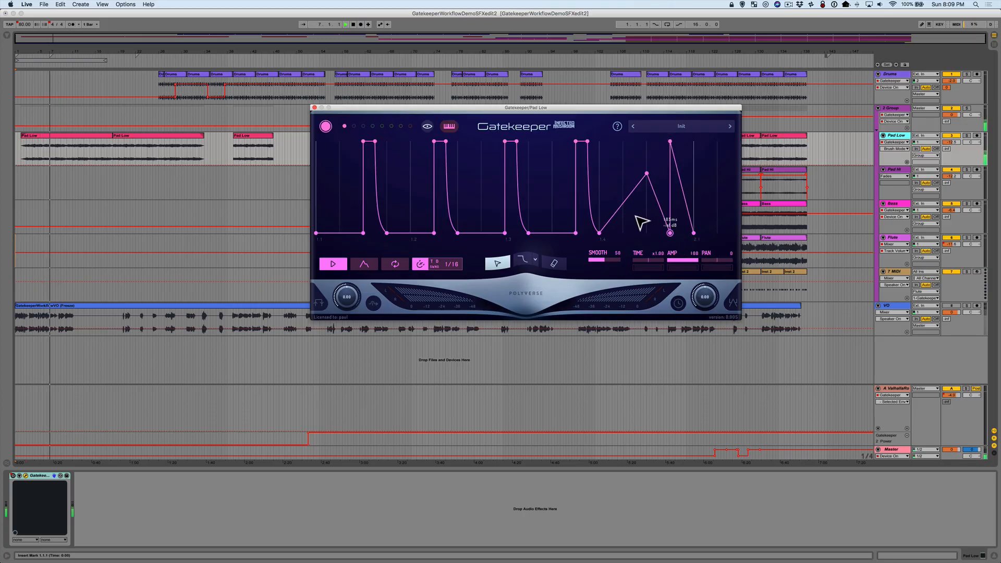
{"action": "left_click_drag", "start_coordinate": [671, 232], "coordinate": [646, 232]}
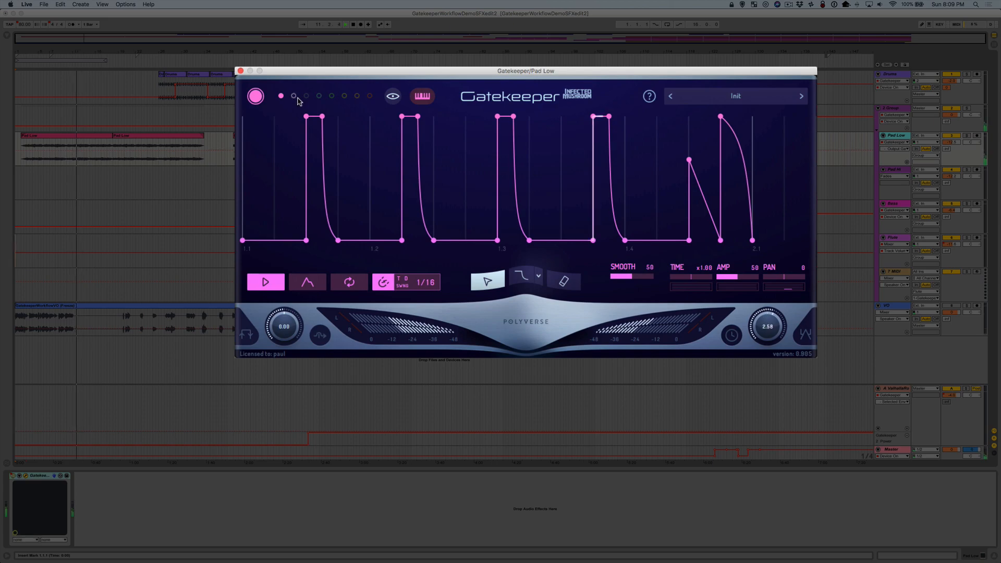
Switch Pad Low's Gatekeeper to its second, empty pattern
{"action": "left_click", "coordinate": [294, 95]}
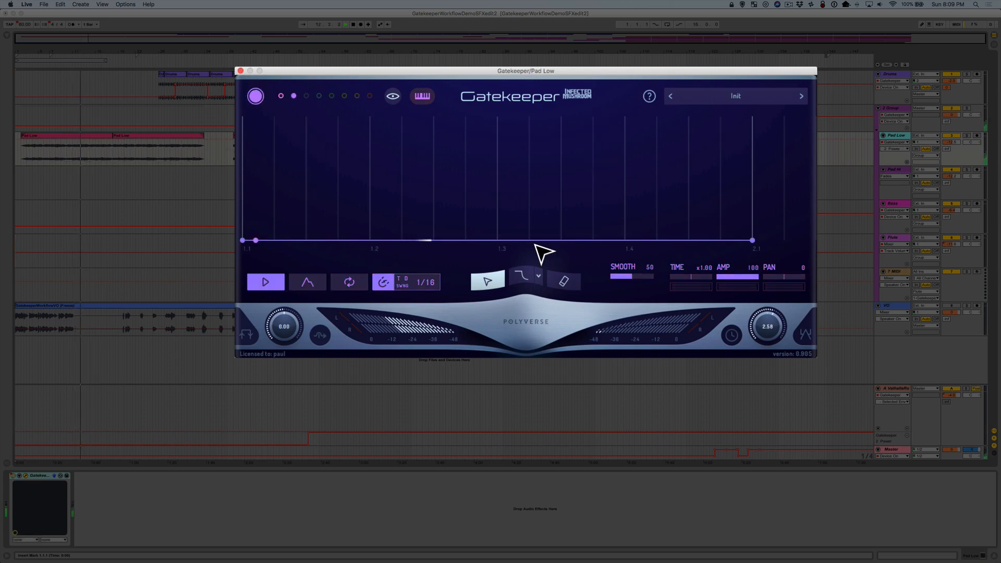
{"action": "left_click", "coordinate": [539, 276]}
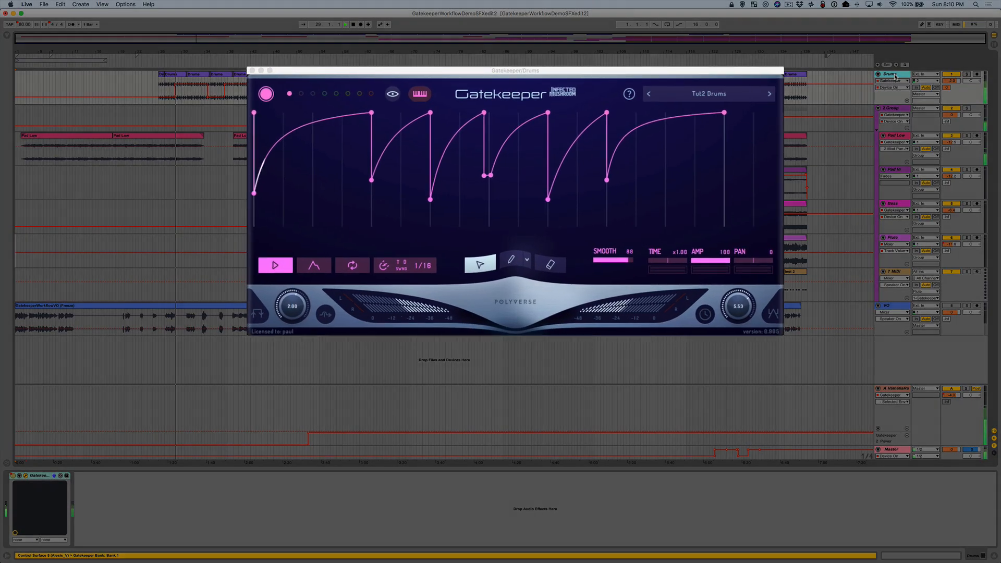
Reshape a swell in the Drums Gatekeeper Tut2 Drums envelope
{"action": "left_click_drag", "start_coordinate": [515, 70], "coordinate": [515, 60]}
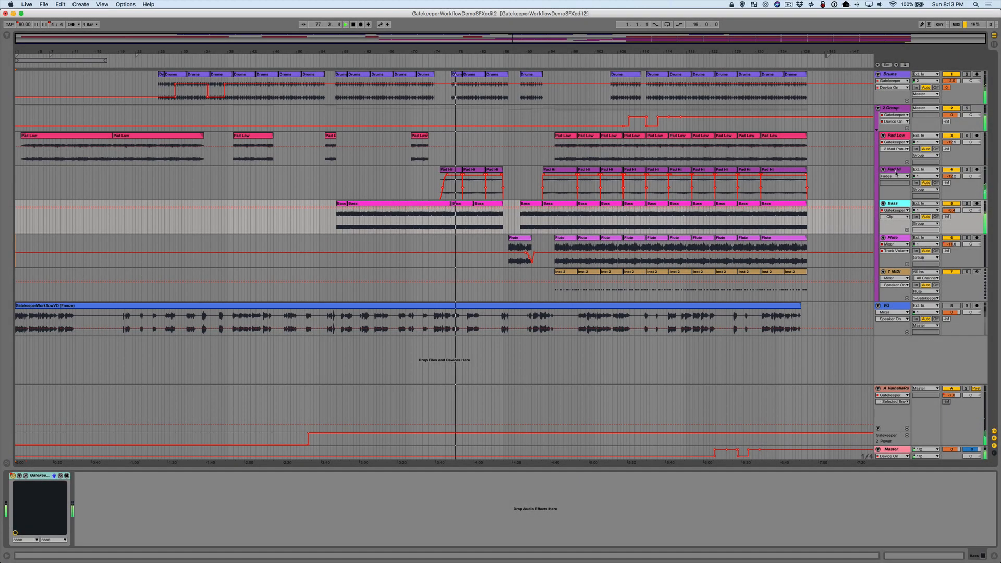
Load Tut2 Pad high in Pad Hi's Gatekeeper and add rising 1/32 stutter spikes at the end
{"action": "left_click", "coordinate": [891, 170]}
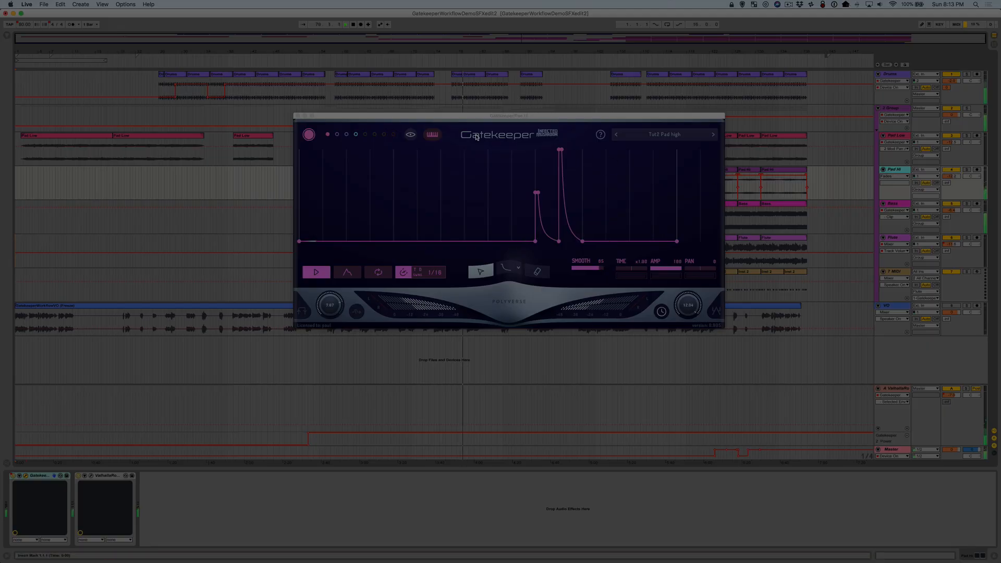
{"action": "left_click", "coordinate": [337, 135]}
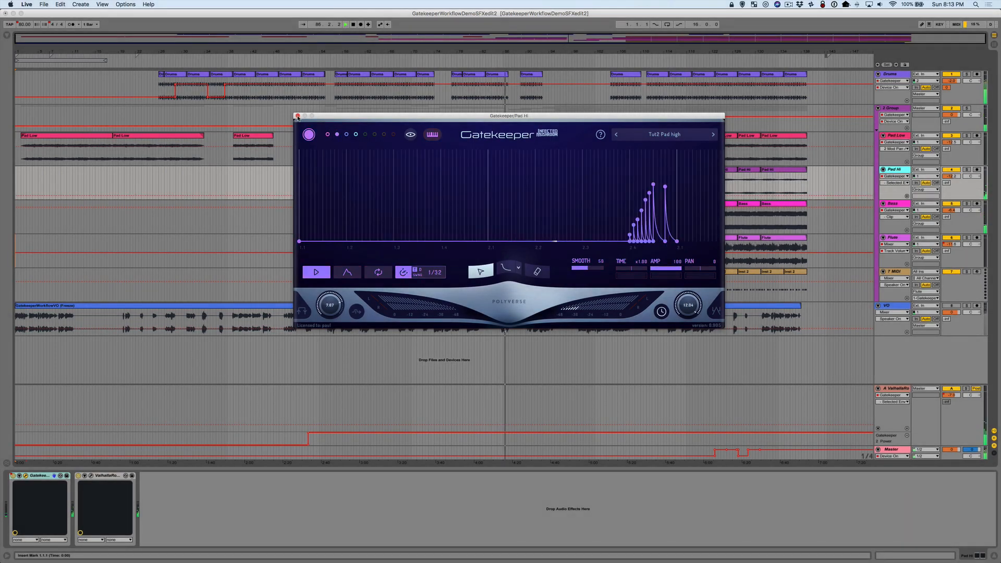
Close Pad Hi's Gatekeeper and set up the Tut2 flute gate on the Flute track
{"action": "left_click", "coordinate": [298, 115]}
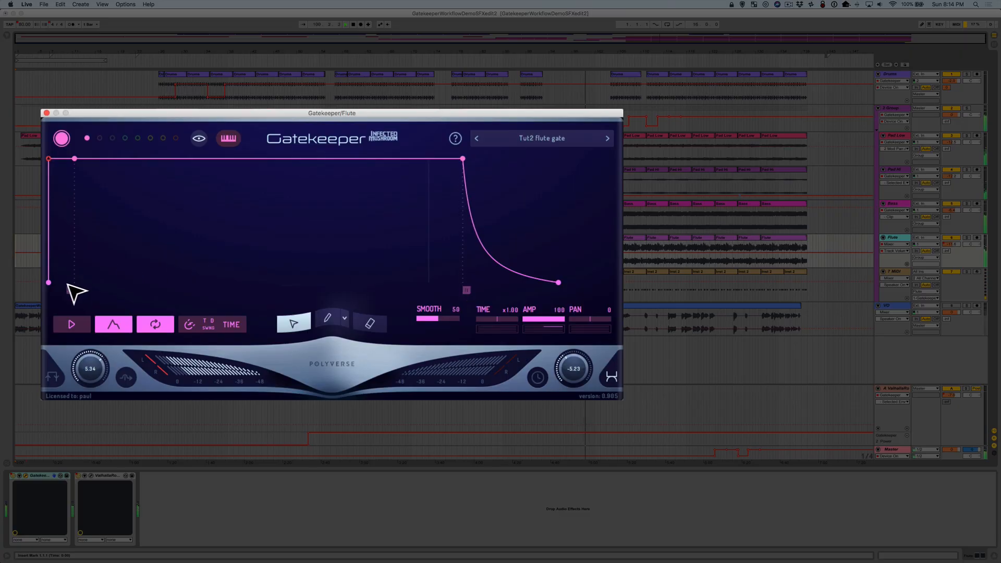
{"action": "left_click", "coordinate": [155, 324]}
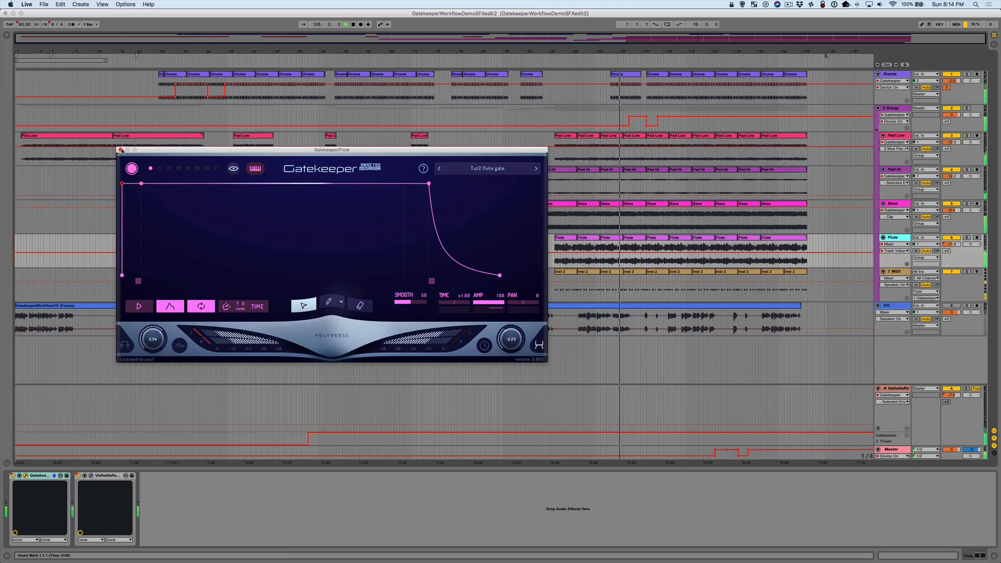
Close the Flute plugin and set up Tut2 ducking on the 2-Group Gatekeeper, repositioning its window
{"action": "left_click", "coordinate": [121, 151]}
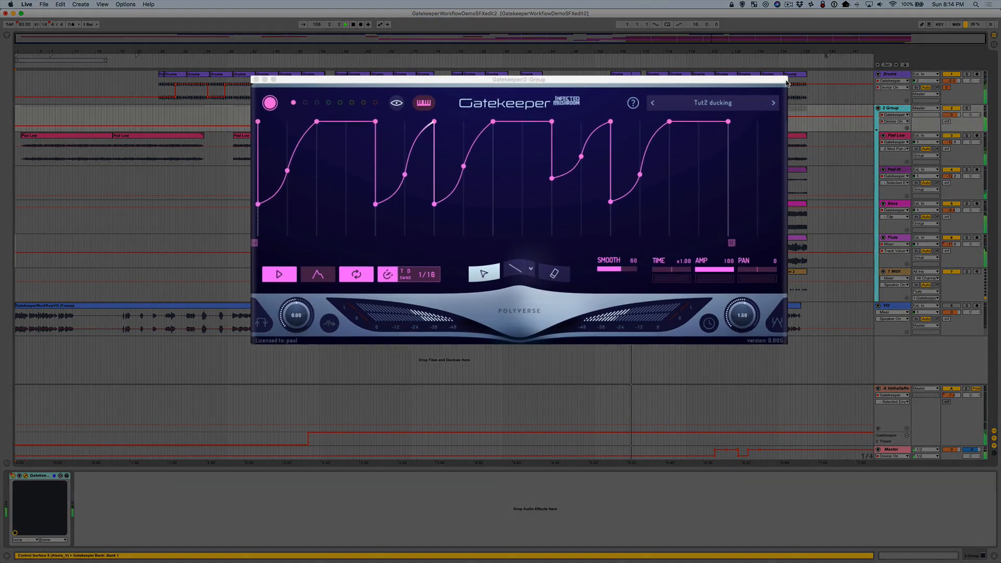
{"action": "left_click_drag", "start_coordinate": [518, 80], "coordinate": [498, 97]}
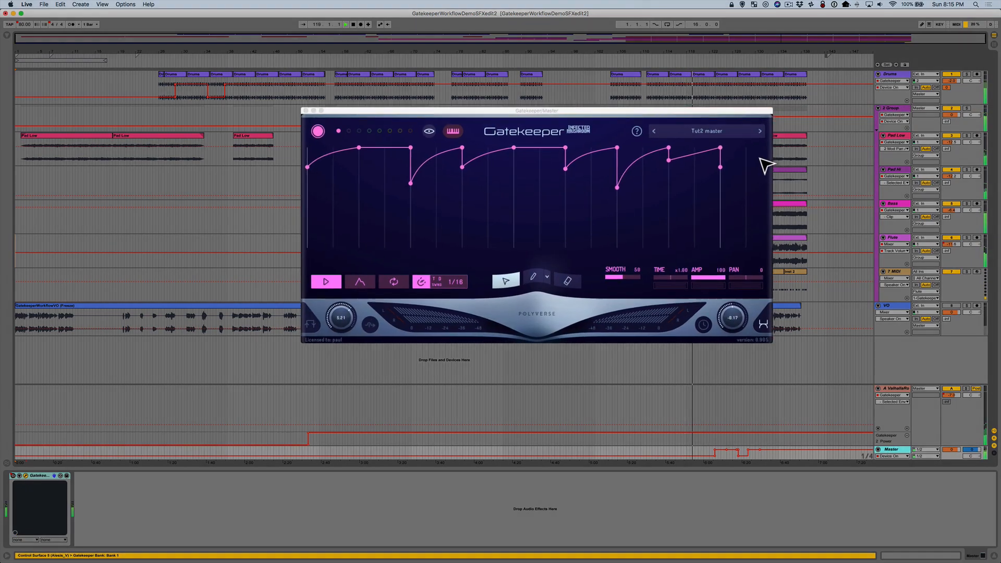
Reposition the Master track's Gatekeeper window showing the Tut2 master preset
{"action": "left_click_drag", "start_coordinate": [537, 111], "coordinate": [501, 89]}
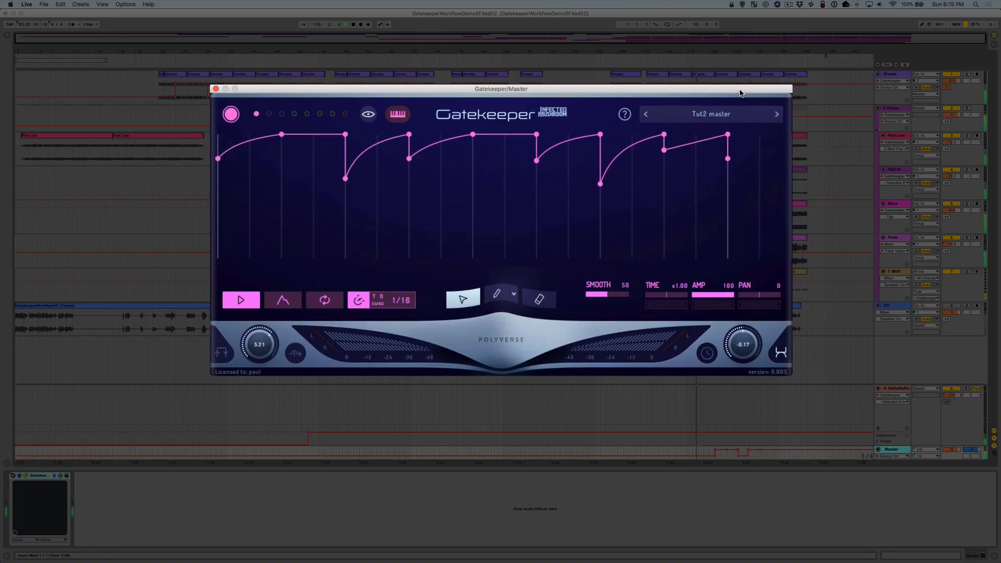